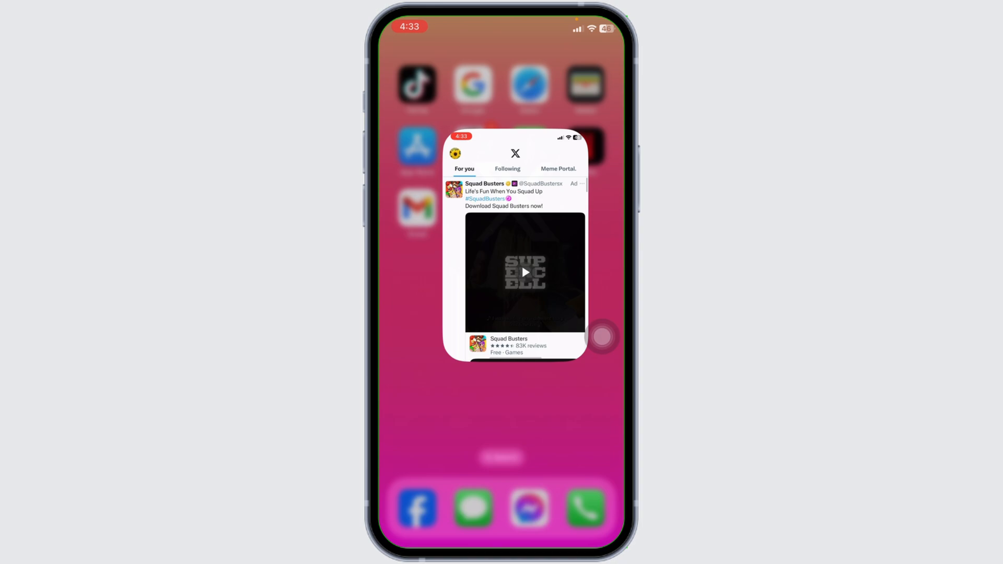
# Reopen the X app from the app switcher and scroll through the For you feed
pyautogui.click(515, 269)
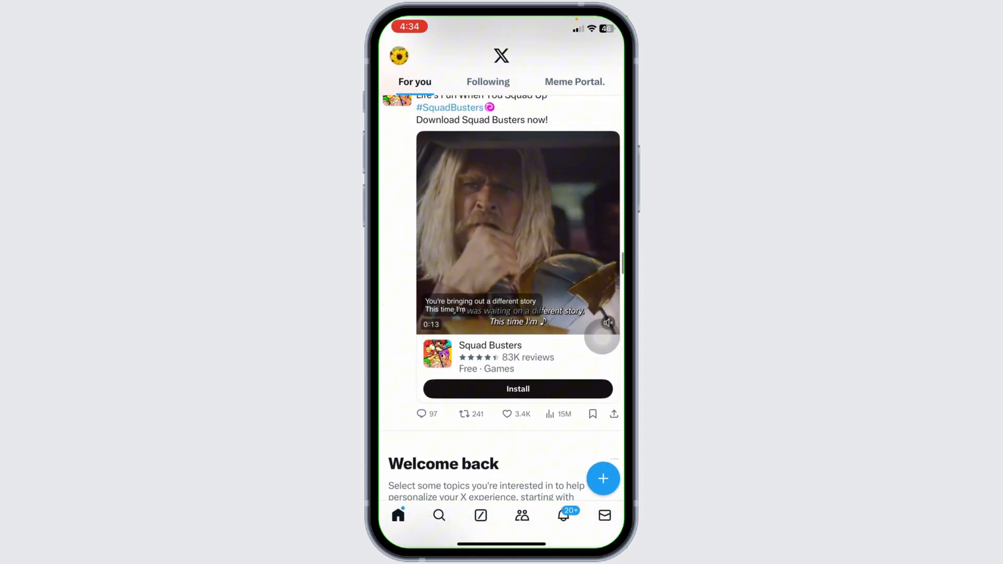
pyautogui.scroll(-3)
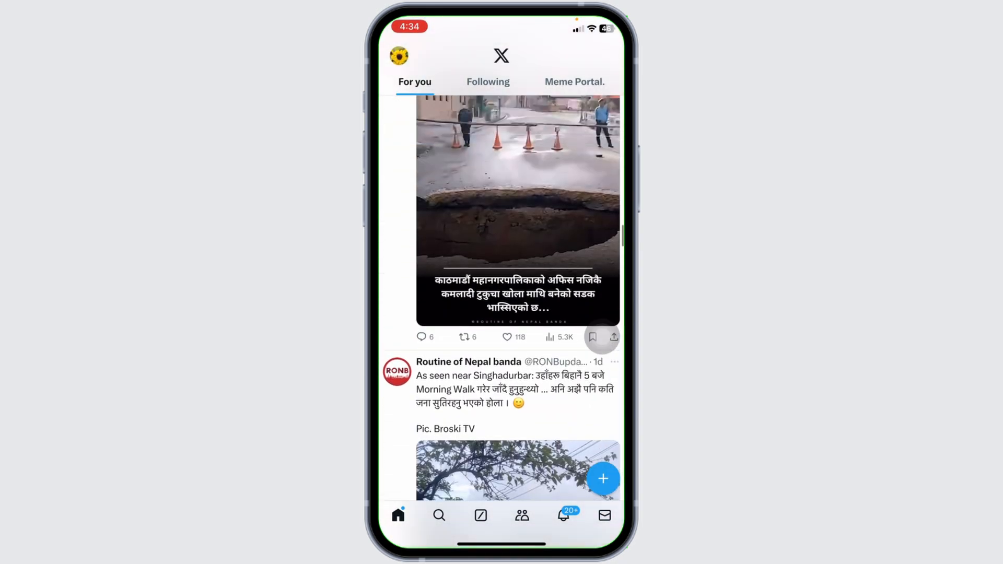
pyautogui.scroll(-3)
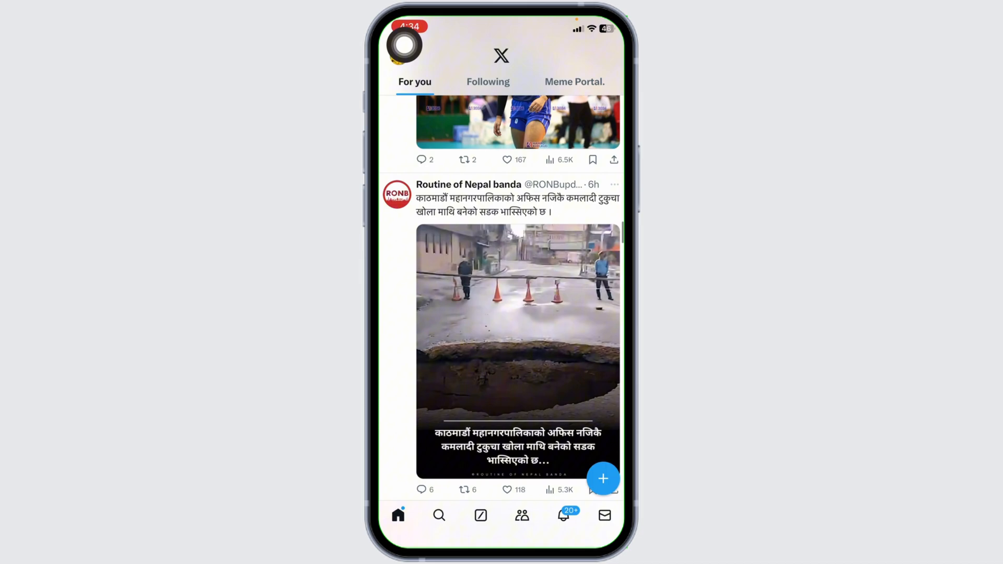
# From the profile avatar's account menu, choose 'Add an existing account'
pyautogui.click(404, 44)
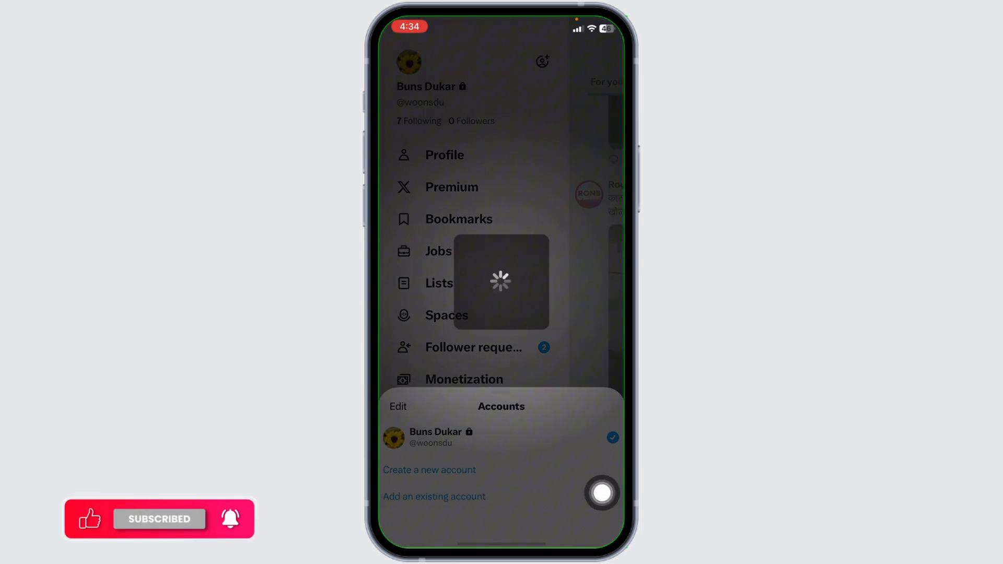
pyautogui.click(434, 496)
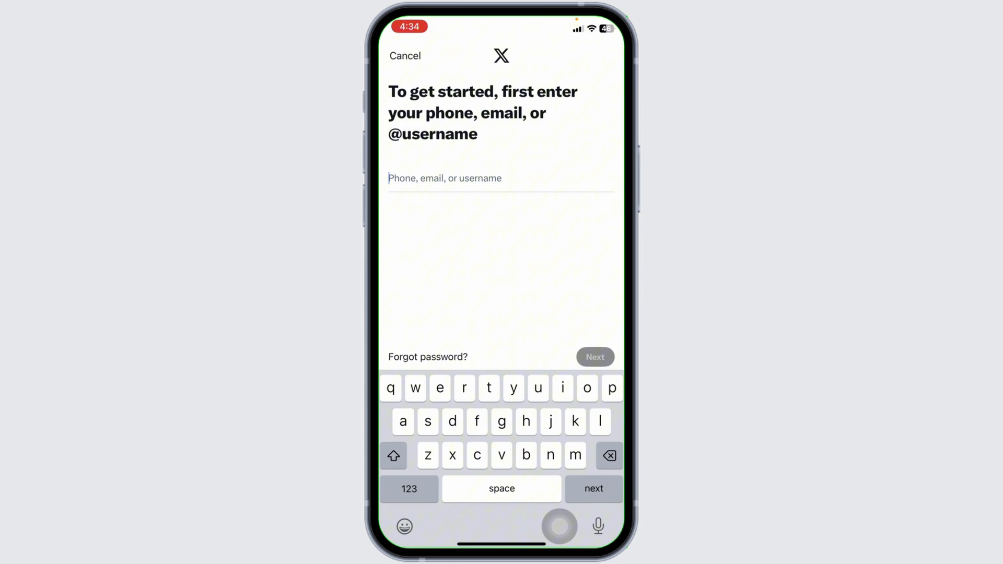
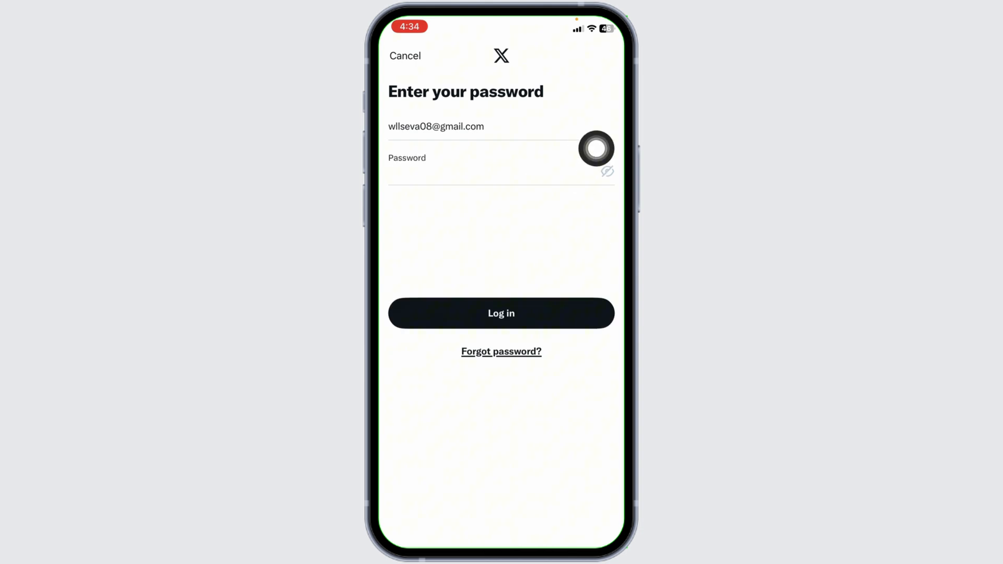
pyautogui.click(500, 313)
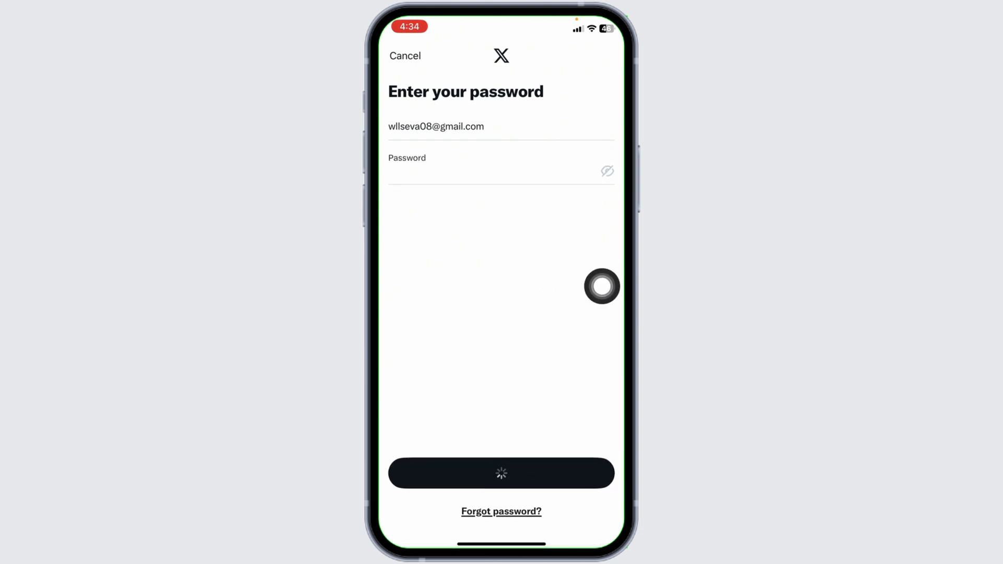
pyautogui.click(501, 472)
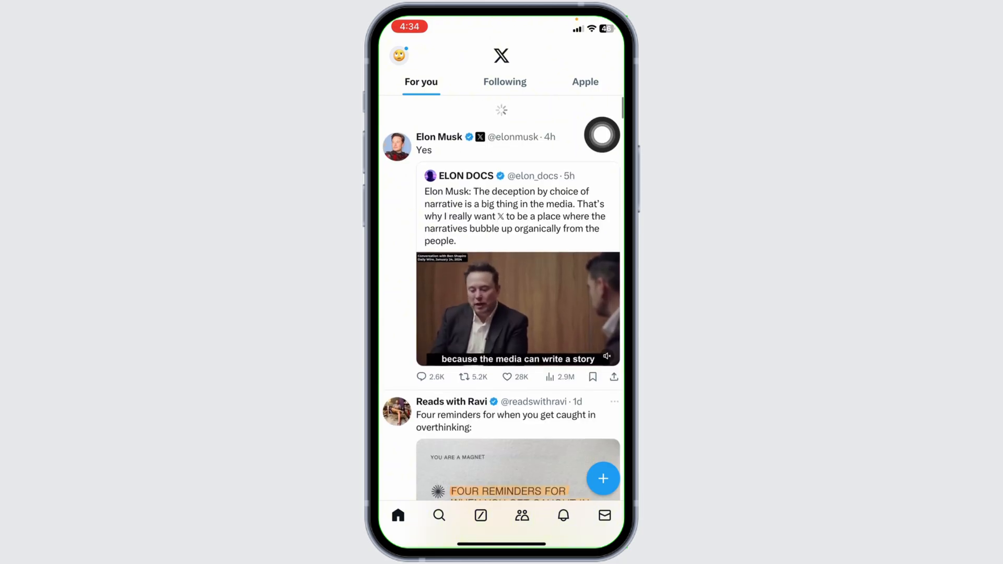
# Switch to the original account via the profile avatar and scroll its For you feed
pyautogui.click(399, 55)
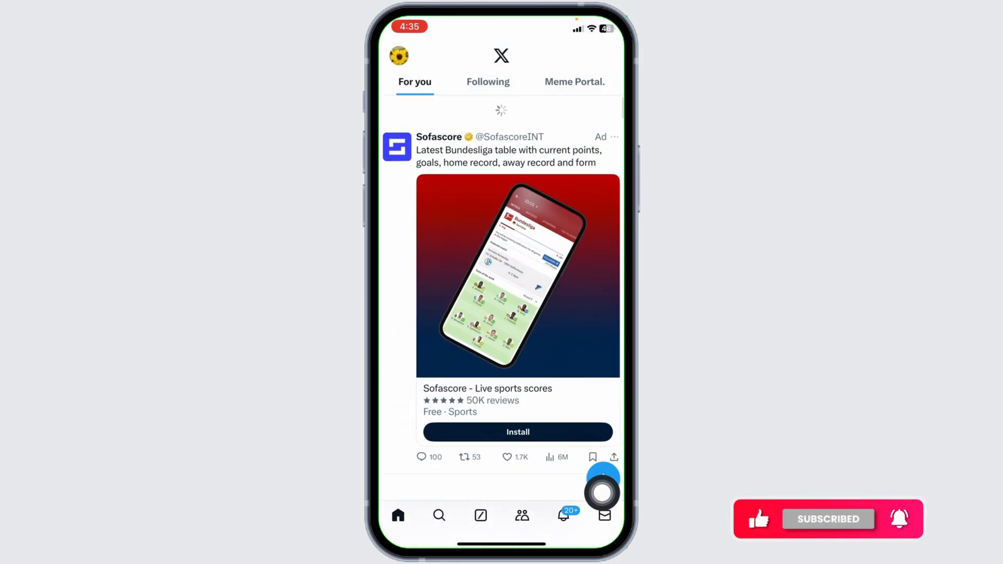
pyautogui.scroll(-3)
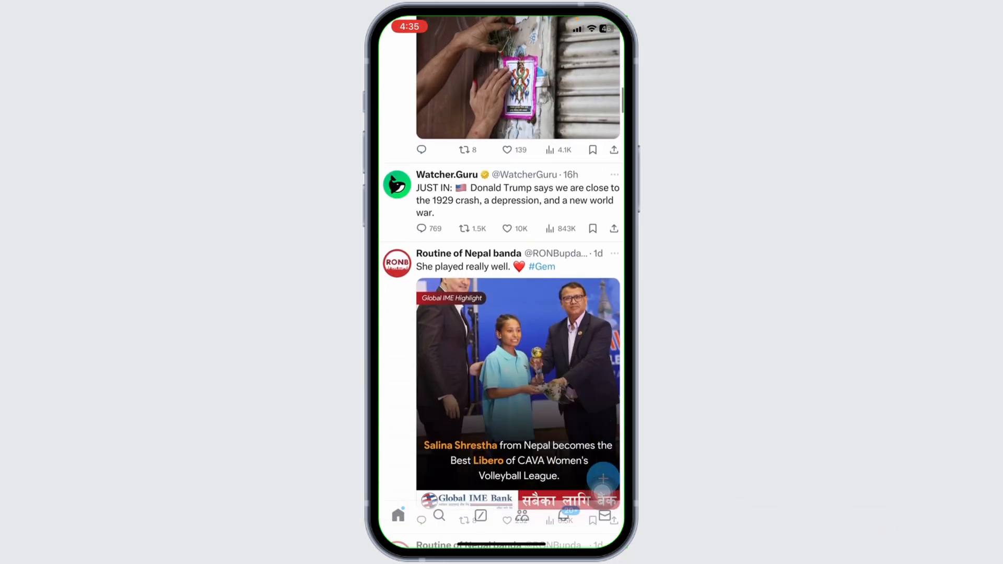
pyautogui.scroll(-3)
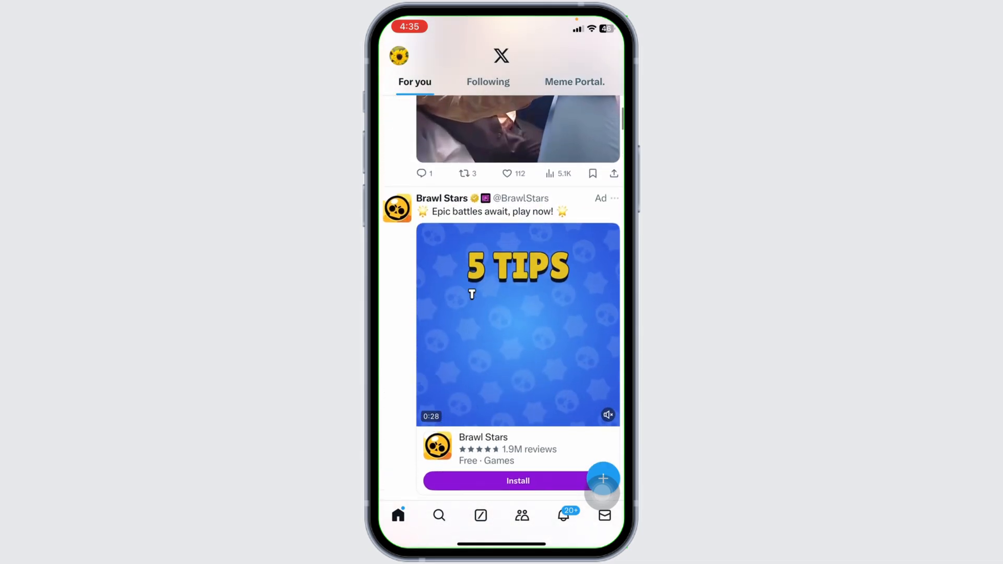